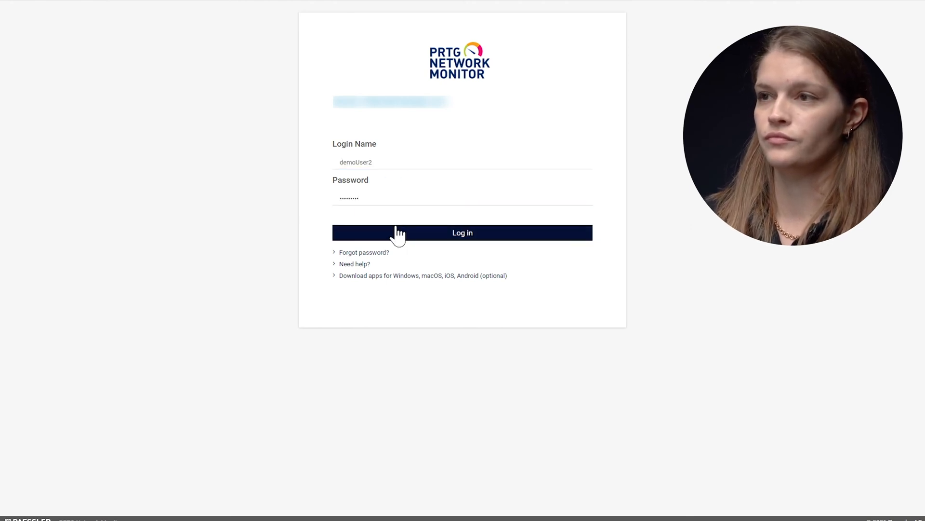
Step: Sign in and reach the Setup overview, dismissing the notification prompt and email warning
{"action": "left_click", "coordinate": [461, 232]}
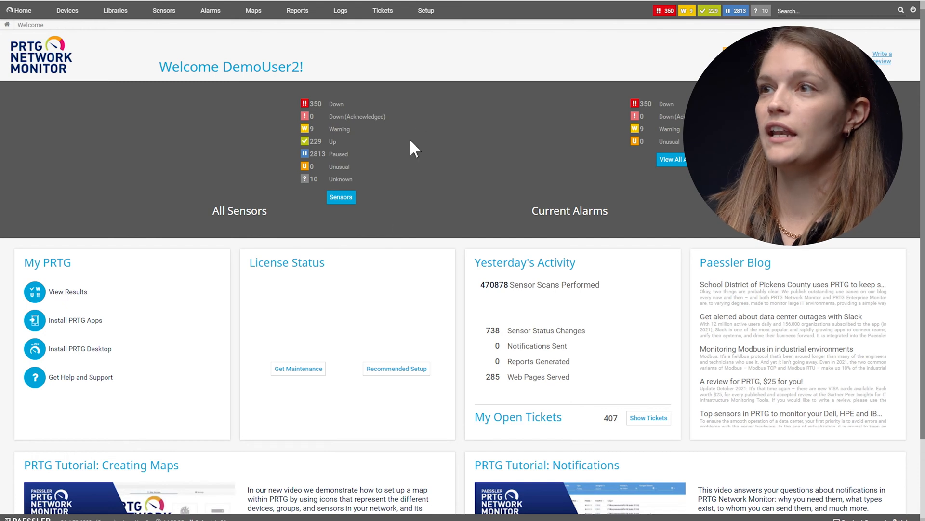
{"action": "left_click", "coordinate": [425, 9]}
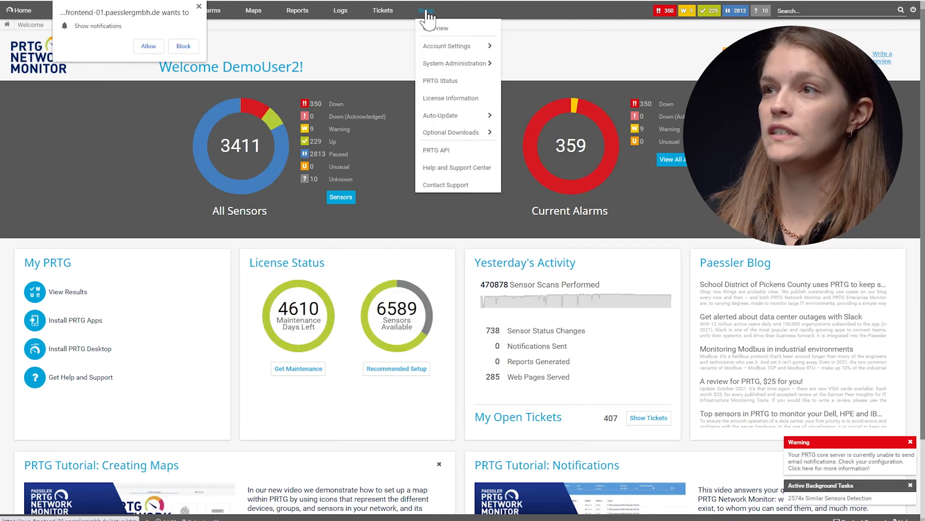
{"action": "left_click", "coordinate": [426, 10]}
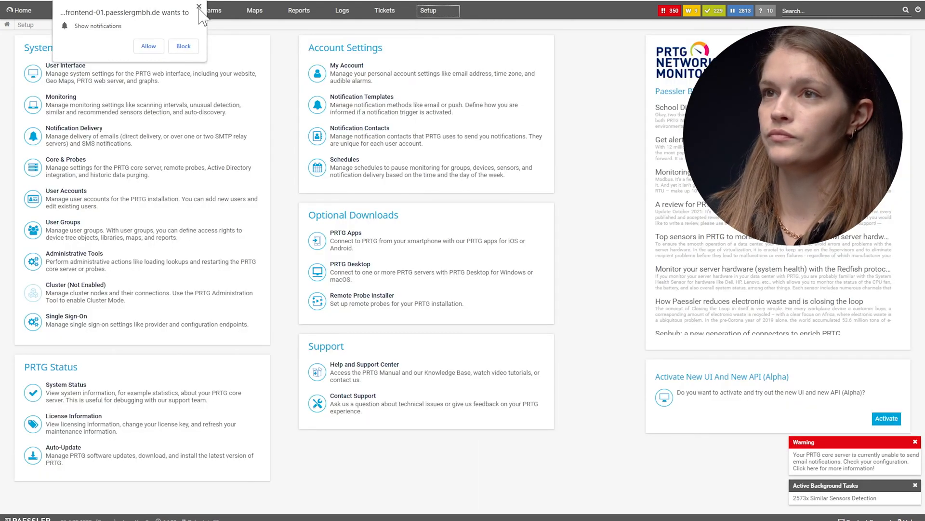
{"action": "left_click", "coordinate": [199, 7]}
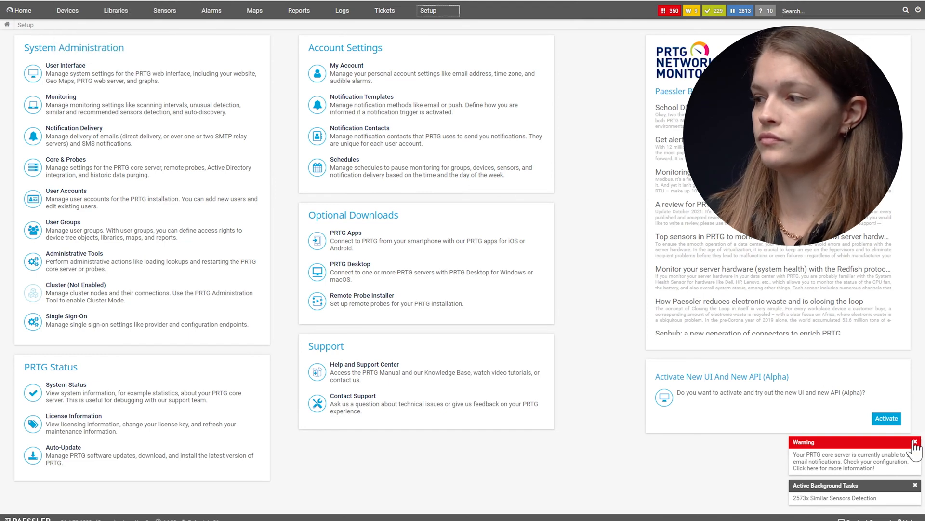
{"action": "left_click", "coordinate": [916, 444]}
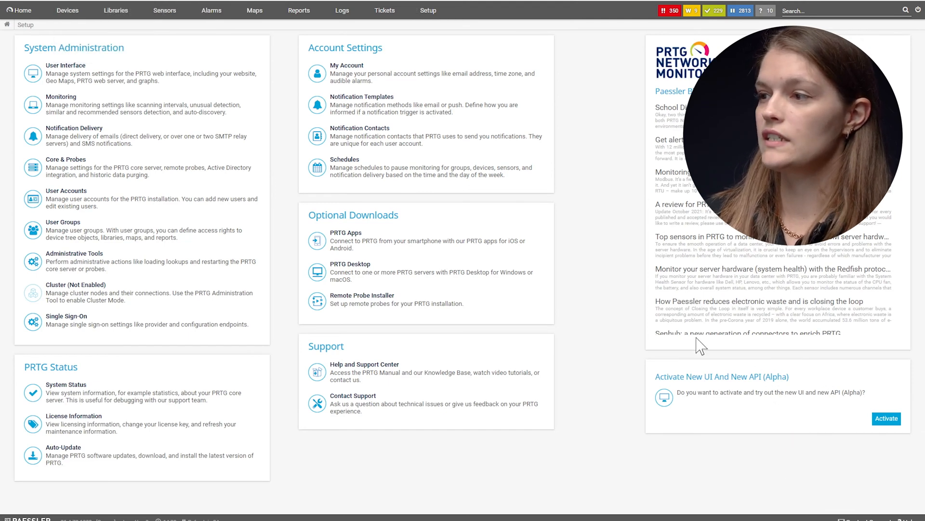
{"action": "mouse_move", "coordinate": [684, 393]}
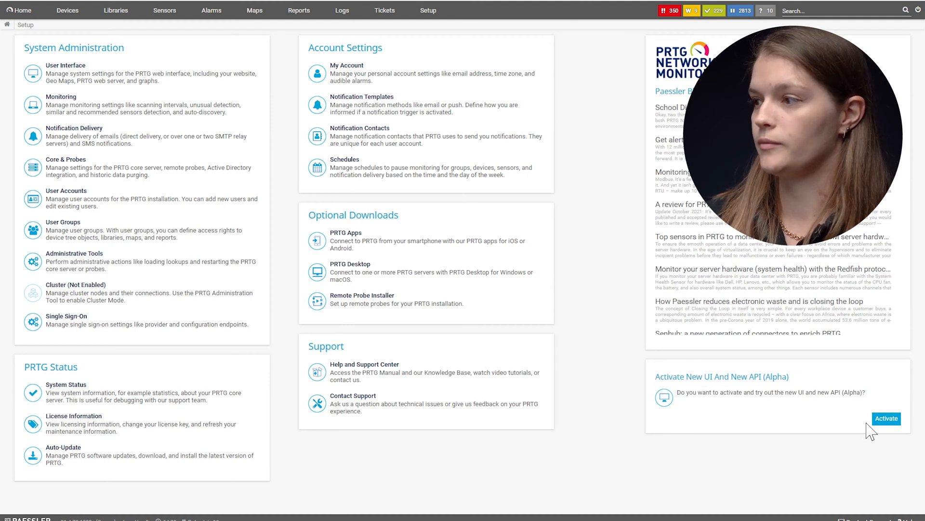
Step: Activate the new UI and API alpha, confirming the core server restart
{"action": "left_click", "coordinate": [886, 419]}
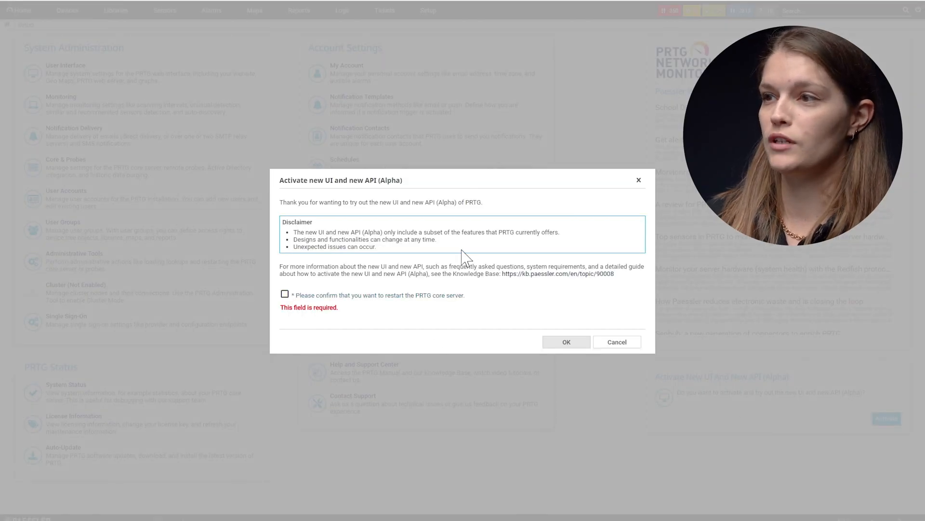
{"action": "left_click", "coordinate": [285, 294]}
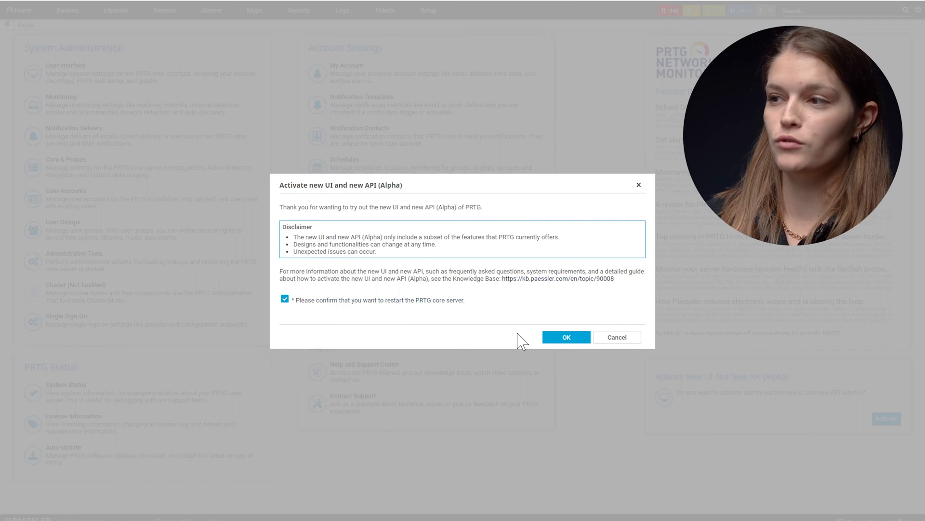
{"action": "left_click", "coordinate": [565, 336]}
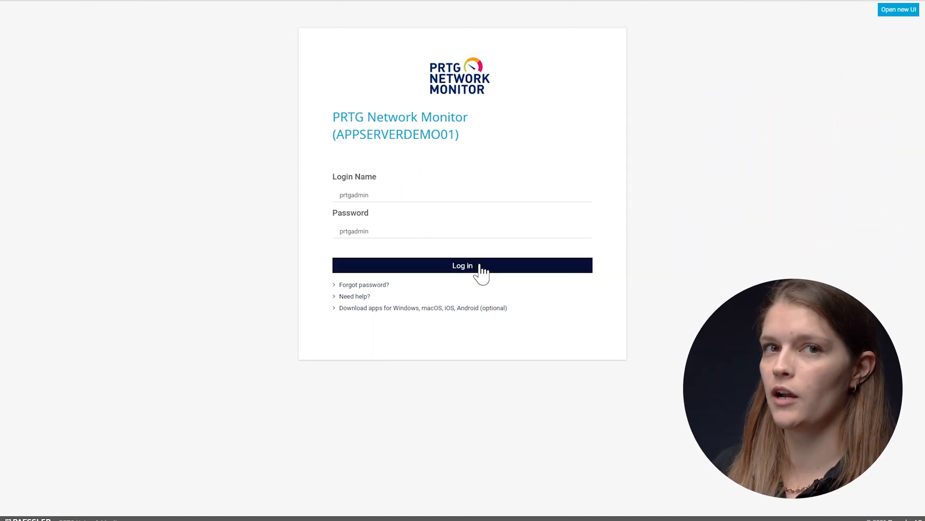
Step: Sign in again after the restart and switch to the new alpha interface
{"action": "left_click", "coordinate": [462, 265]}
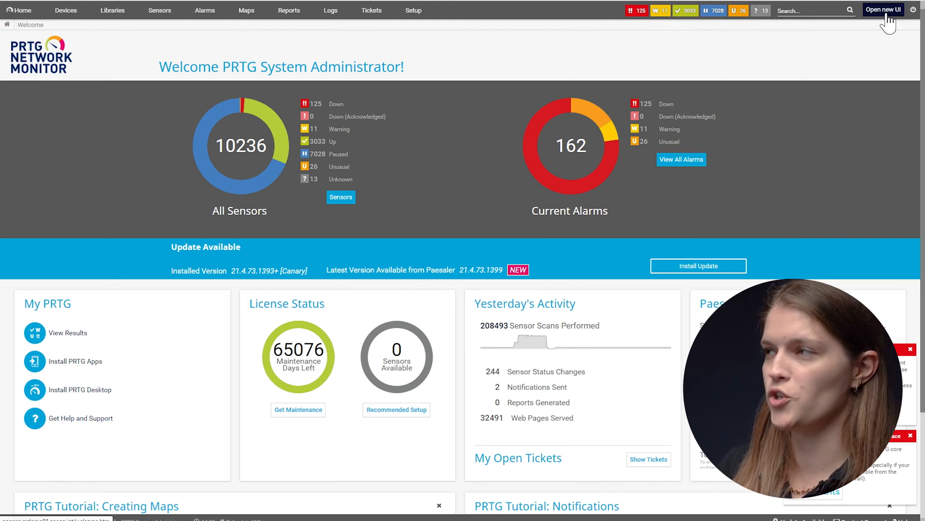
{"action": "left_click", "coordinate": [883, 9]}
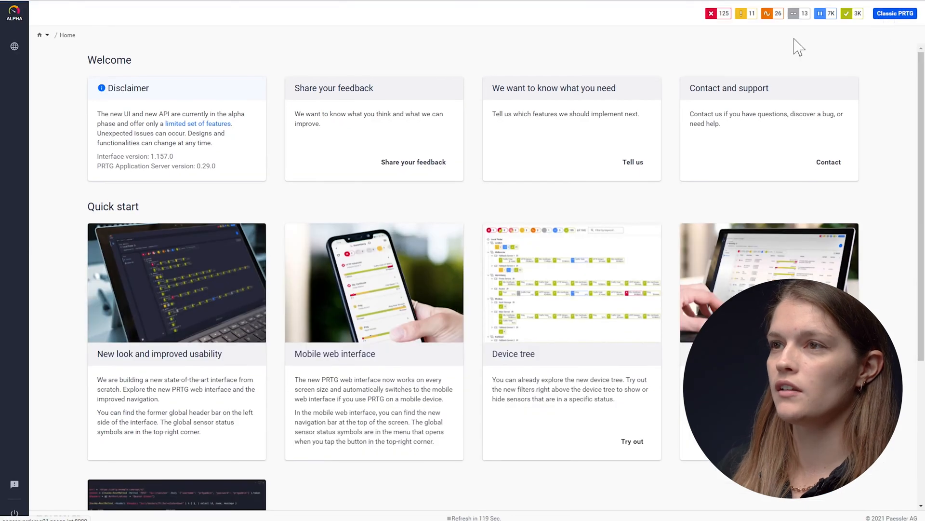
{"action": "mouse_move", "coordinate": [325, 69]}
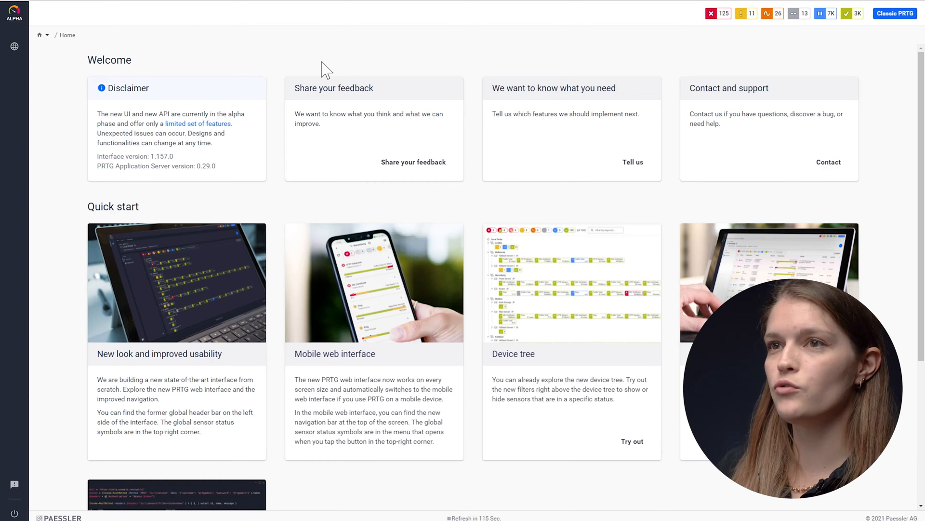
{"action": "mouse_move", "coordinate": [165, 186]}
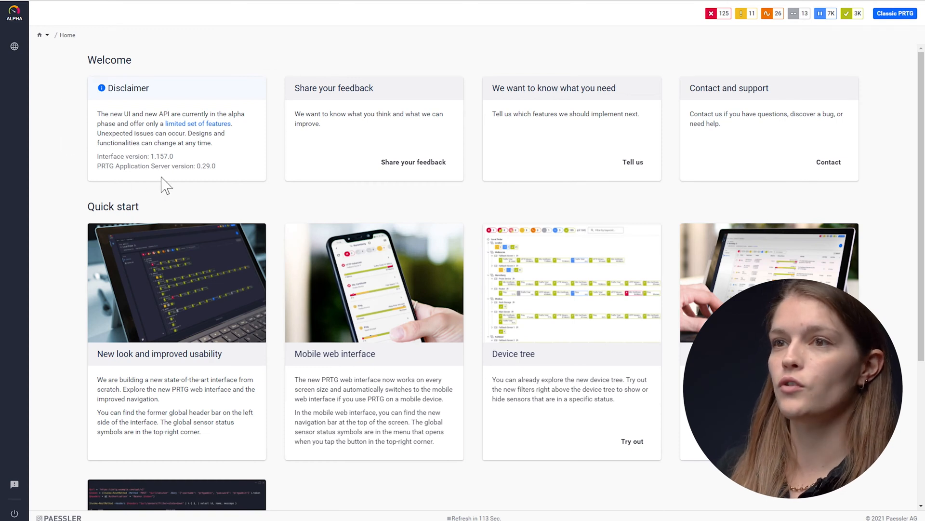
{"action": "mouse_move", "coordinate": [278, 156]}
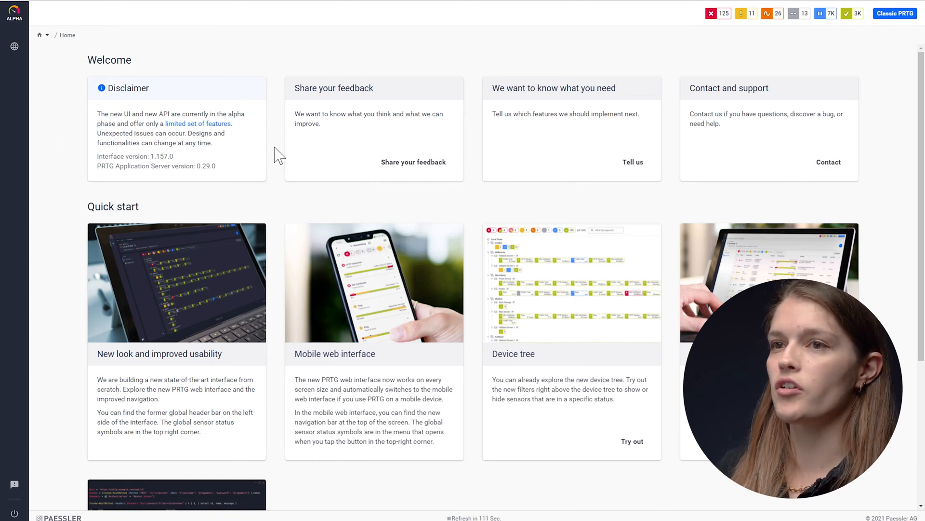
{"action": "mouse_move", "coordinate": [270, 155]}
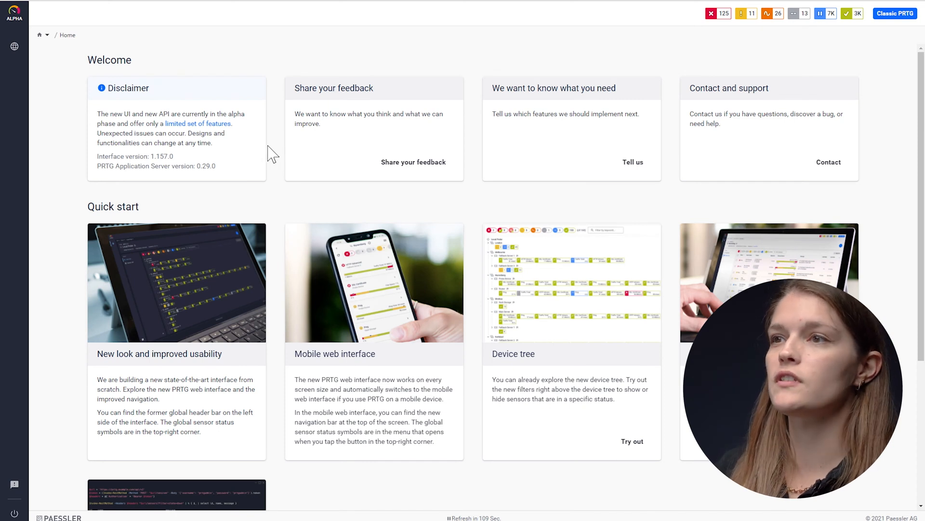
{"action": "mouse_move", "coordinate": [336, 146]}
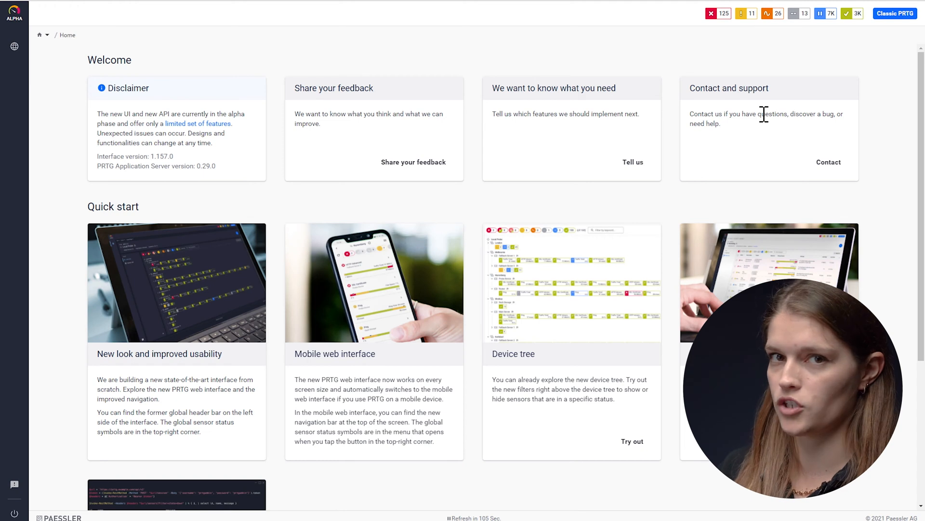
{"action": "mouse_move", "coordinate": [465, 130]}
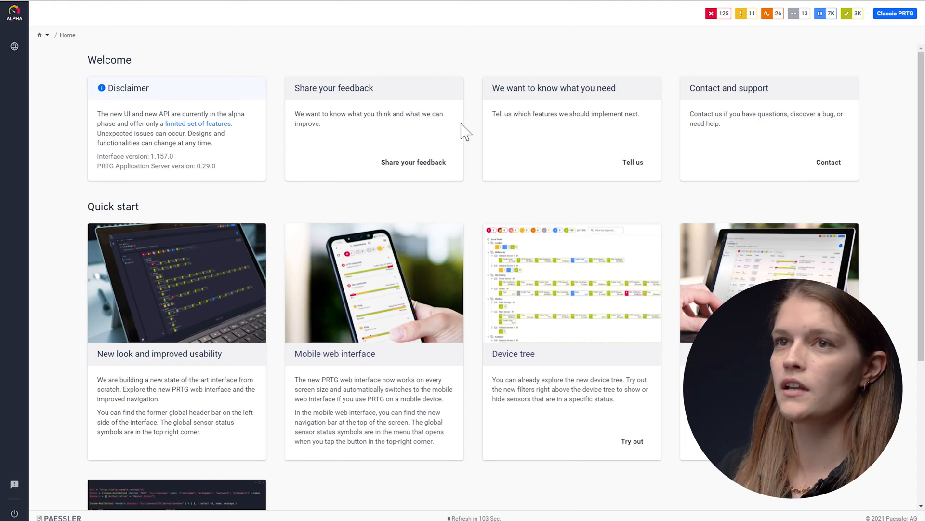
{"action": "mouse_move", "coordinate": [14, 46]}
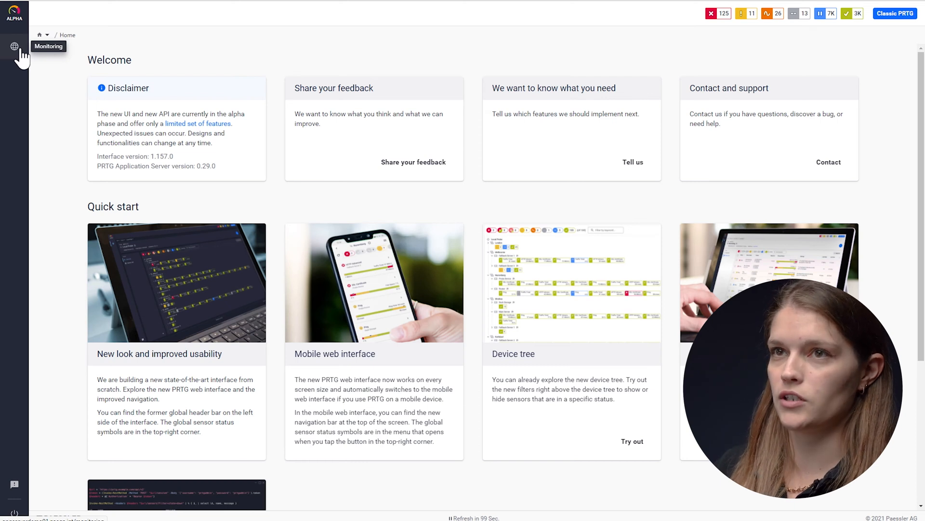
Step: Filter the Monitoring device tree by the keyword 'netapp' so only the NetApp group remains
{"action": "left_click", "coordinate": [15, 45]}
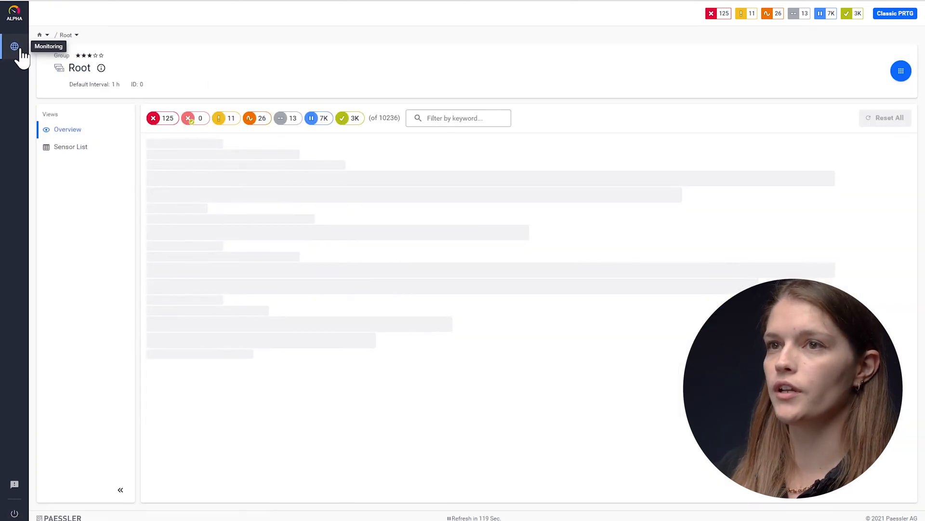
{"action": "mouse_move", "coordinate": [293, 62]}
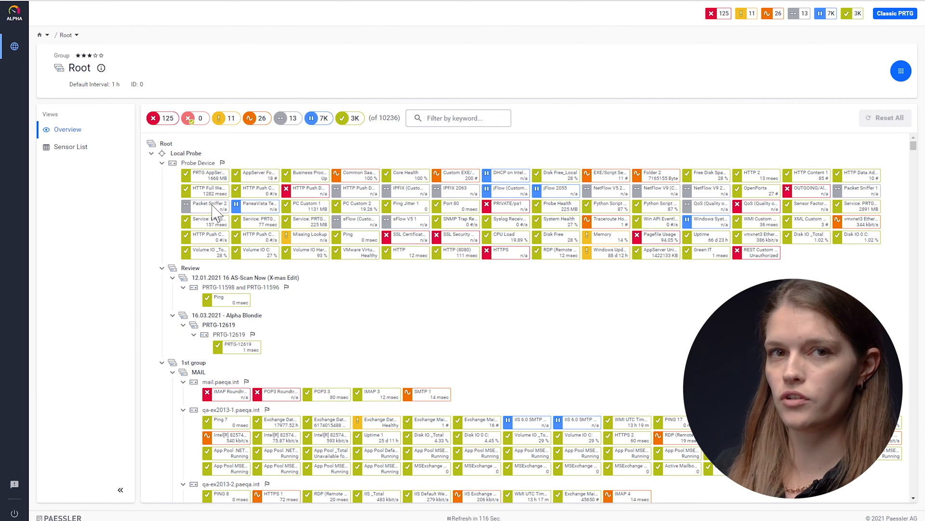
{"action": "mouse_move", "coordinate": [156, 133]}
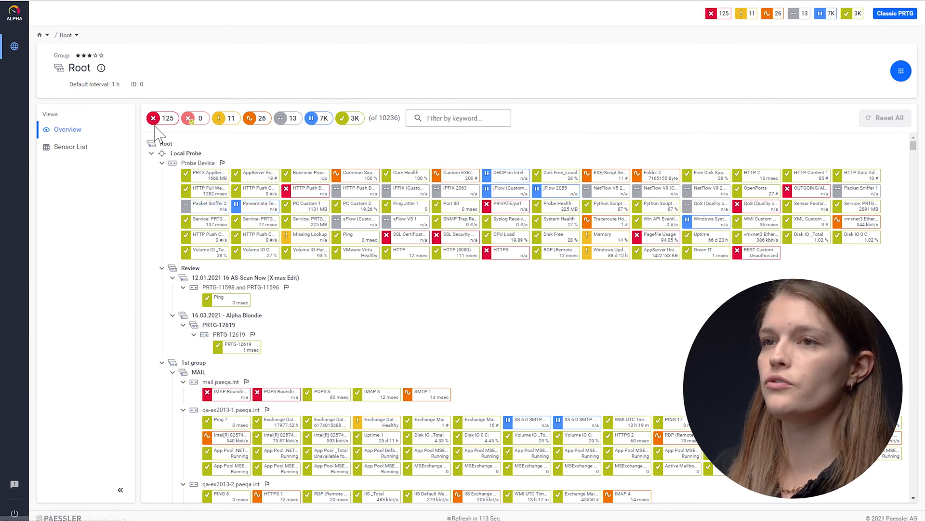
{"action": "mouse_move", "coordinate": [369, 138]}
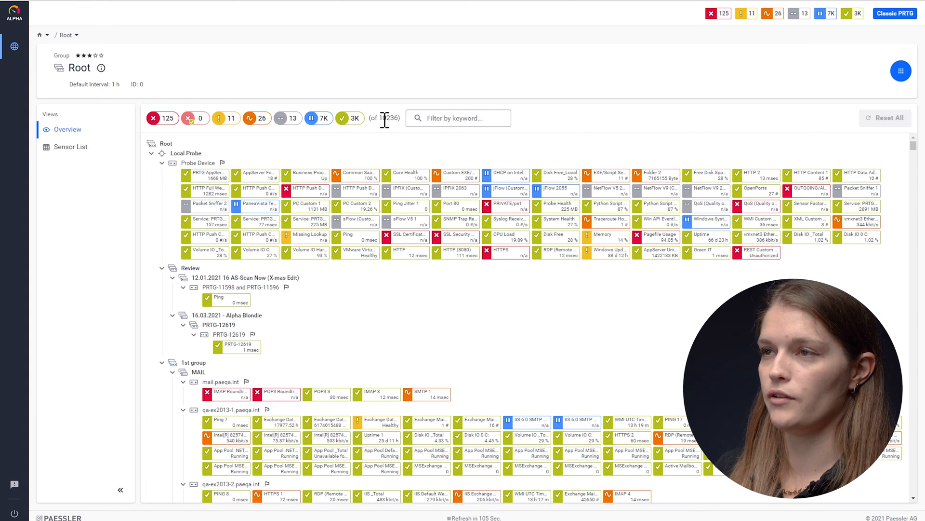
{"action": "left_click", "coordinate": [458, 117]}
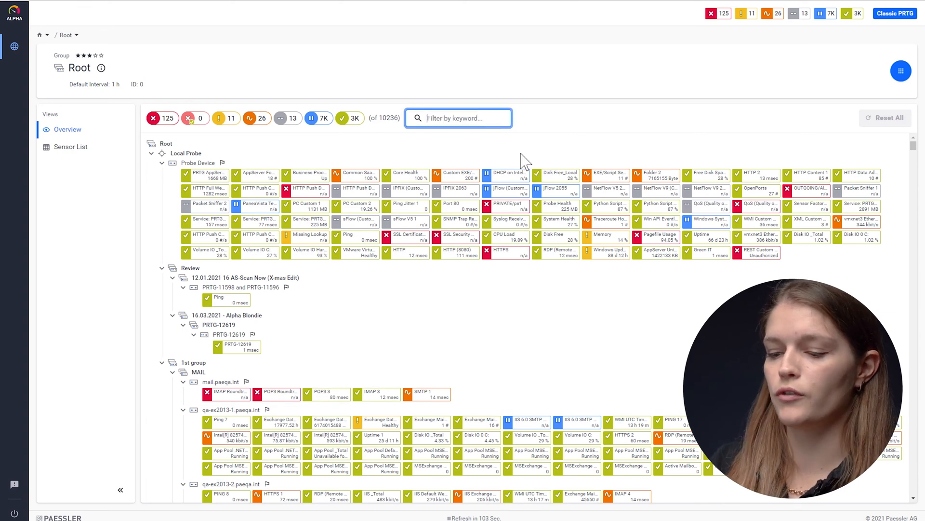
{"action": "type", "text": "ro"}
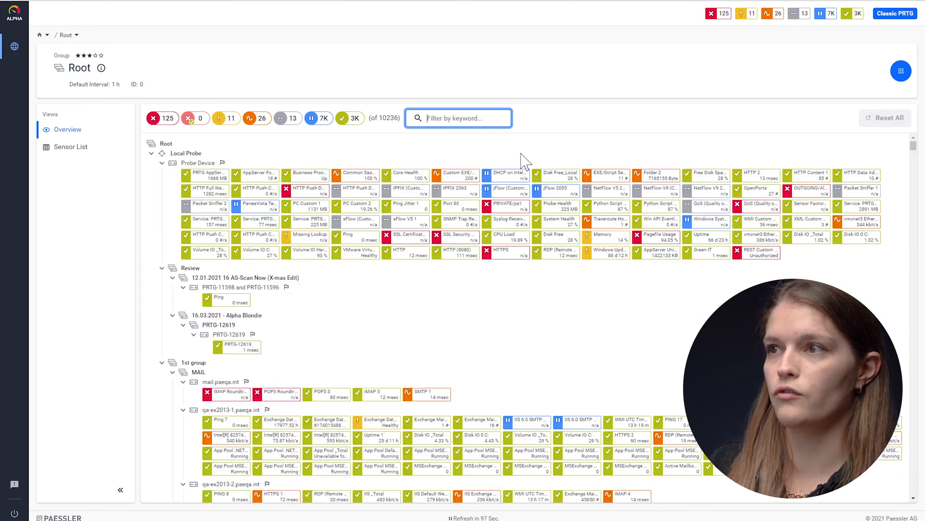
{"action": "type", "text": "netapp"}
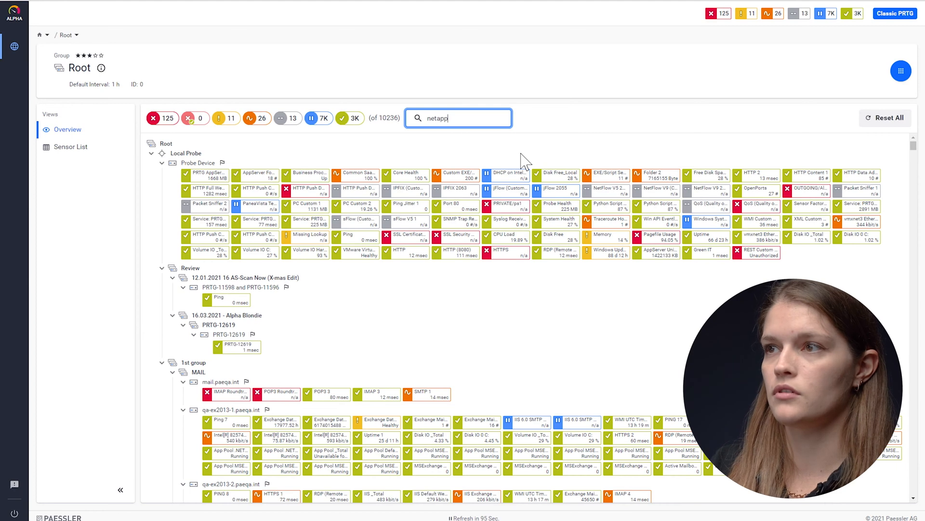
{"action": "key", "text": "Return"}
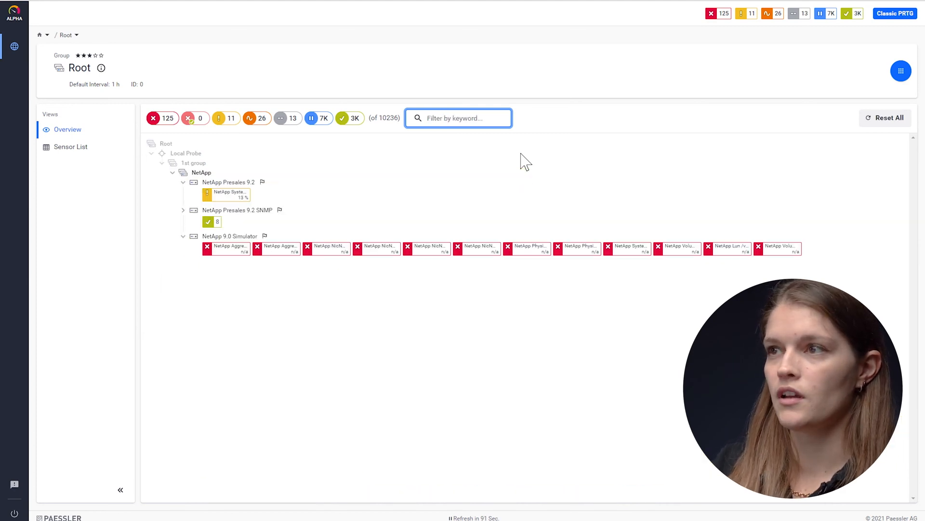
Step: Reset the keyword filter and show only sensors in the Down state
{"action": "left_click", "coordinate": [152, 153]}
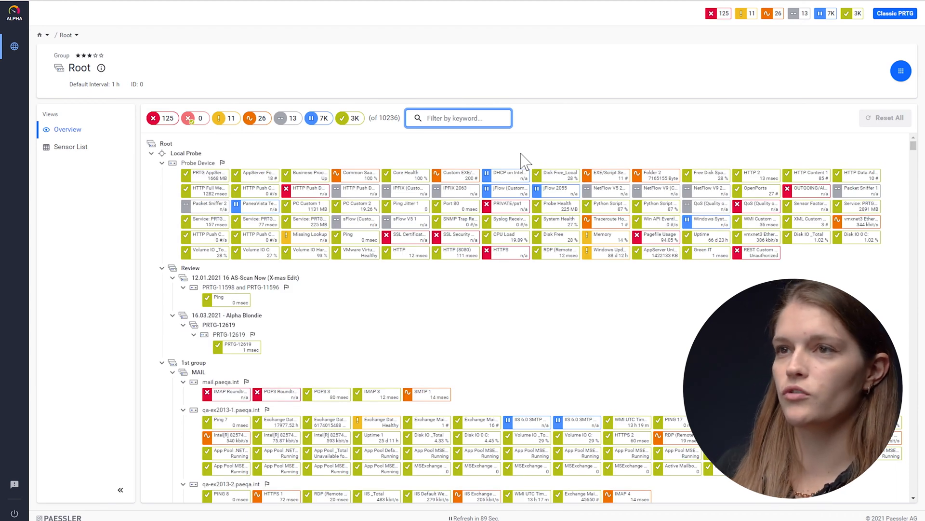
{"action": "mouse_move", "coordinate": [156, 145]}
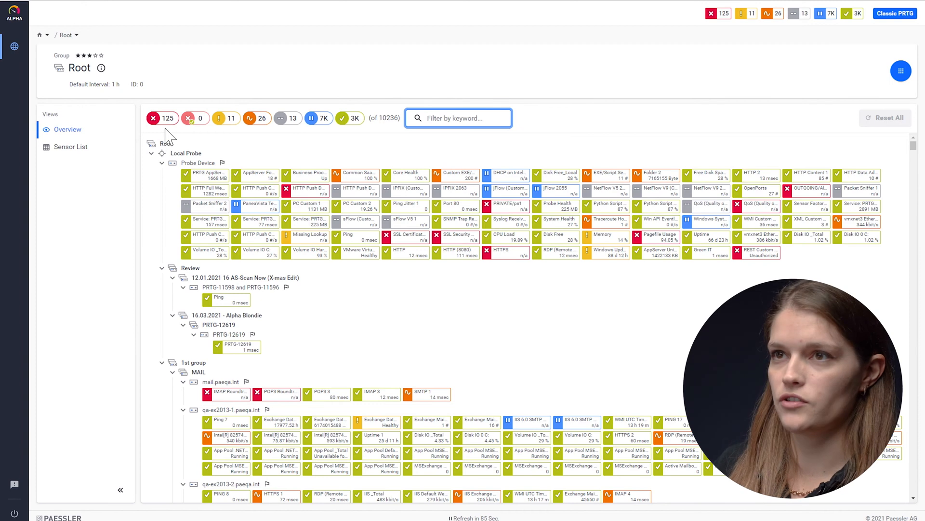
{"action": "mouse_move", "coordinate": [167, 117]}
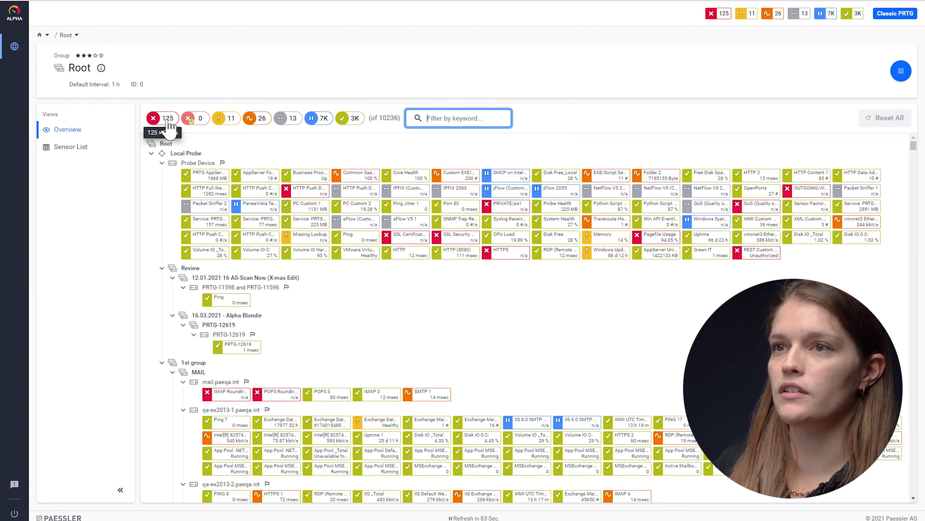
{"action": "left_click", "coordinate": [163, 118]}
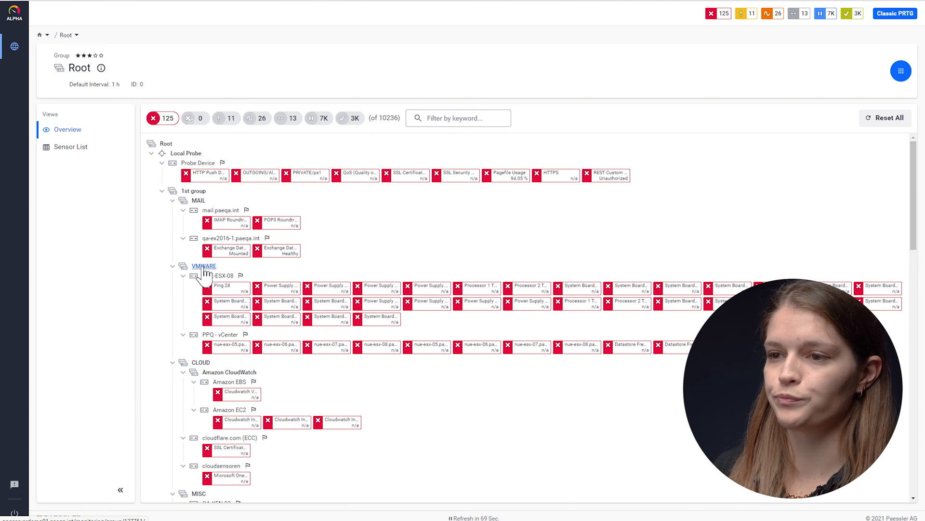
{"action": "mouse_move", "coordinate": [70, 146]}
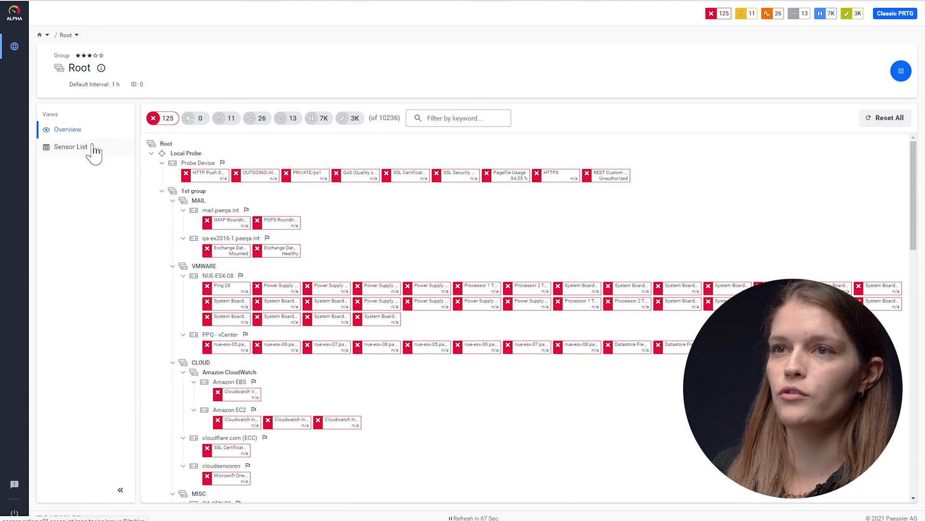
{"action": "mouse_move", "coordinate": [102, 156]}
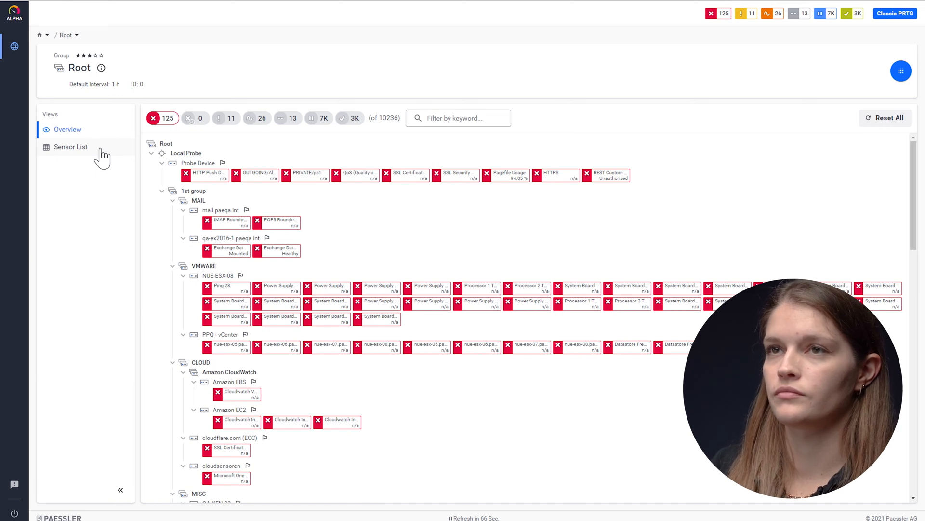
Step: Show the Root group's sensors as a tabular Sensor List
{"action": "left_click", "coordinate": [71, 146]}
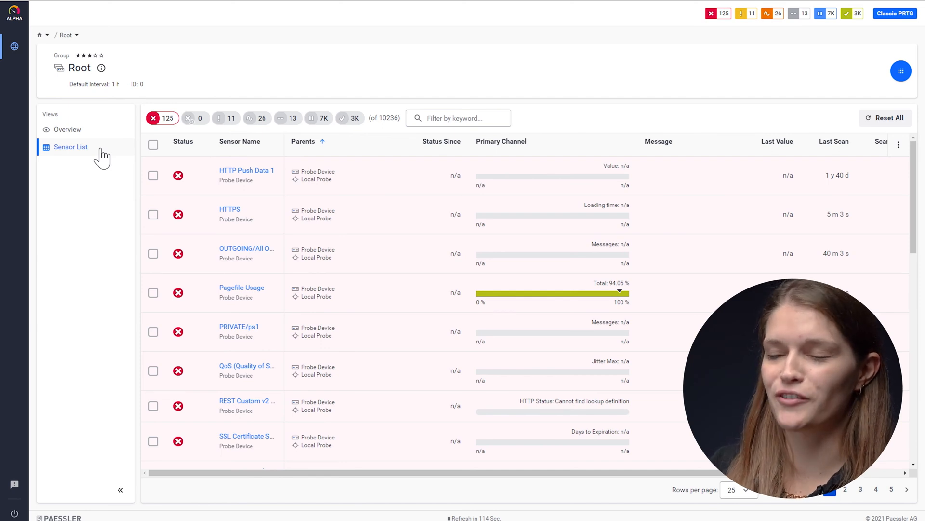
{"action": "mouse_move", "coordinate": [162, 131]}
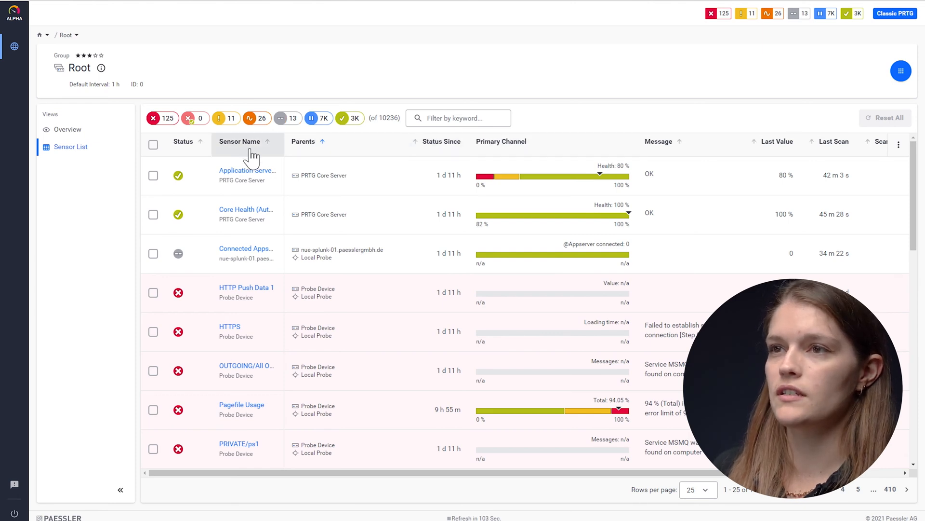
{"action": "mouse_move", "coordinate": [233, 148]}
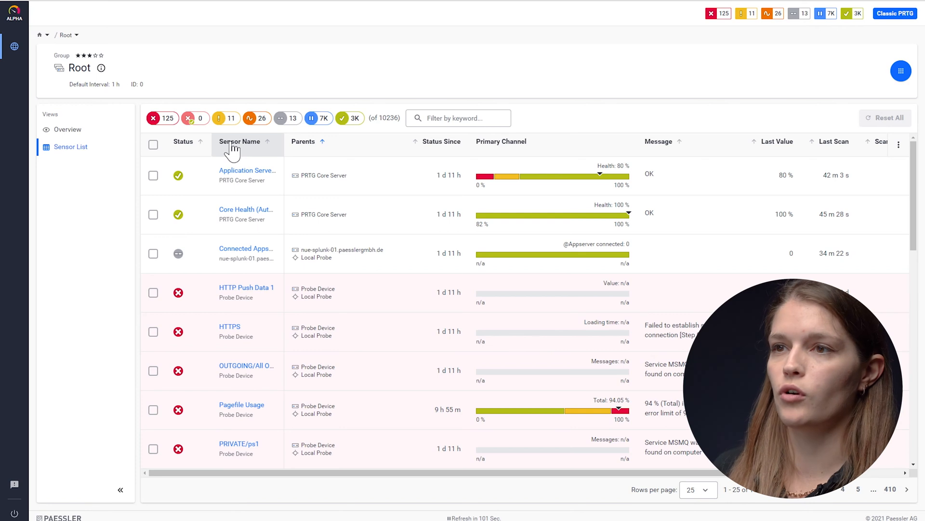
{"action": "mouse_move", "coordinate": [195, 118]}
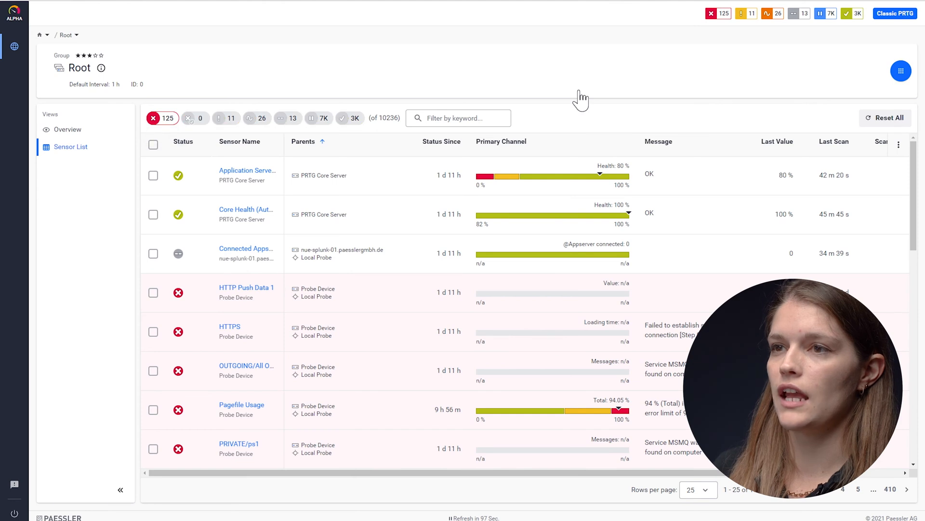
Step: Select the HTTPS down sensor for bulk actions in the sensor list
{"action": "scroll", "scroll_direction": "down", "scroll_amount": 3}
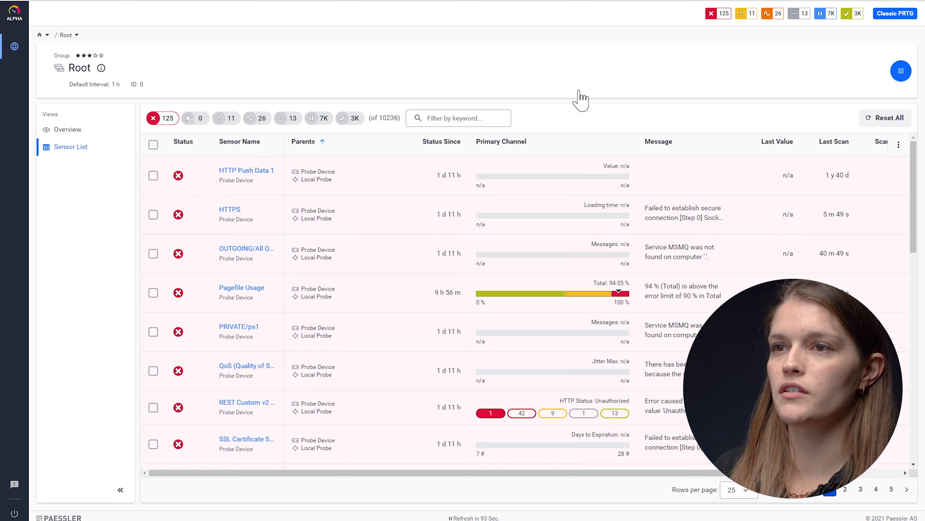
{"action": "mouse_move", "coordinate": [581, 95]}
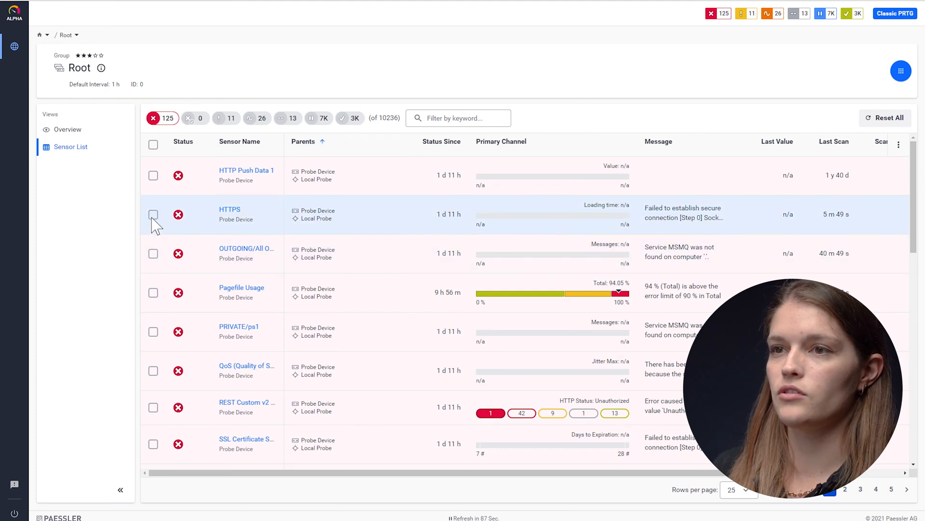
{"action": "left_click", "coordinate": [154, 214]}
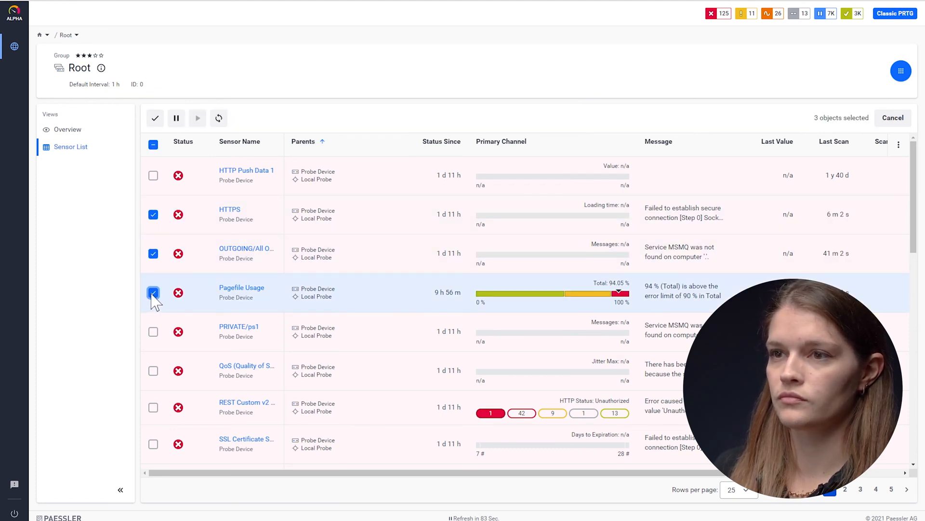
{"action": "mouse_move", "coordinate": [155, 118]}
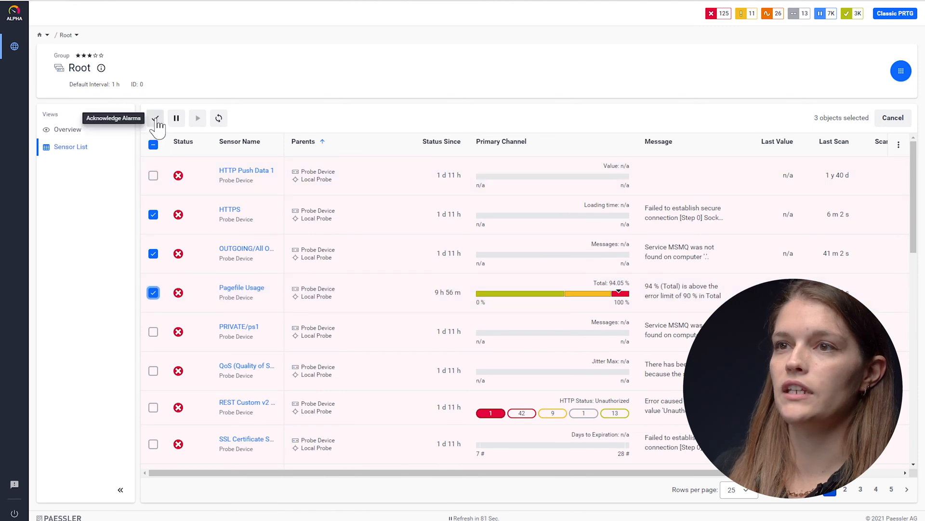
{"action": "mouse_move", "coordinate": [176, 118]}
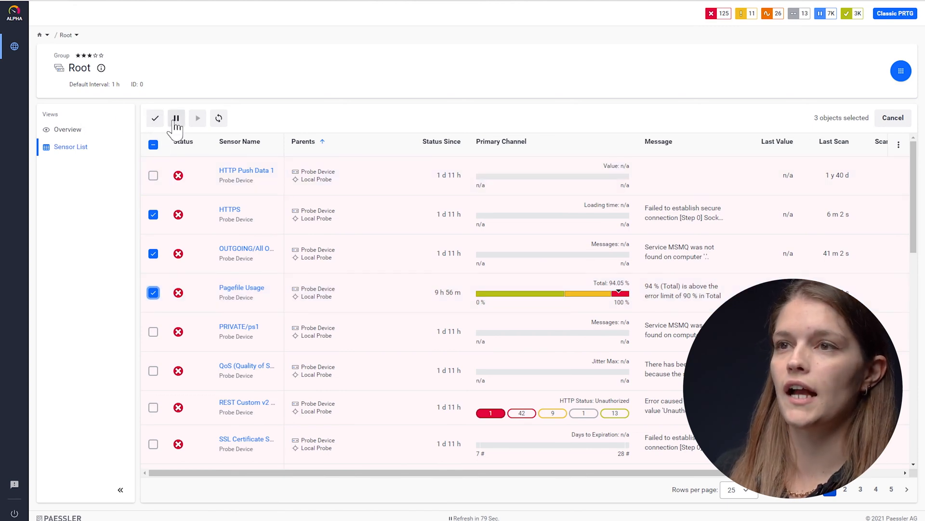
{"action": "mouse_move", "coordinate": [175, 117]}
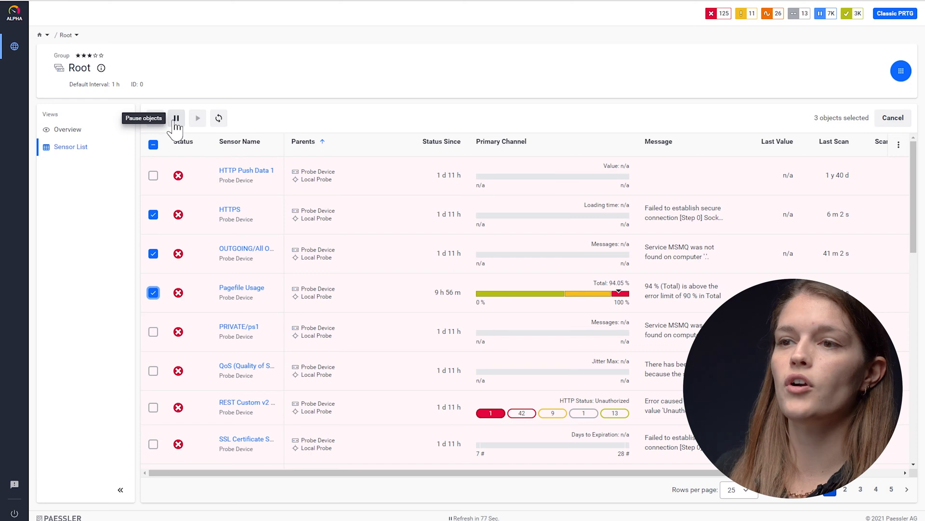
{"action": "mouse_move", "coordinate": [204, 128]}
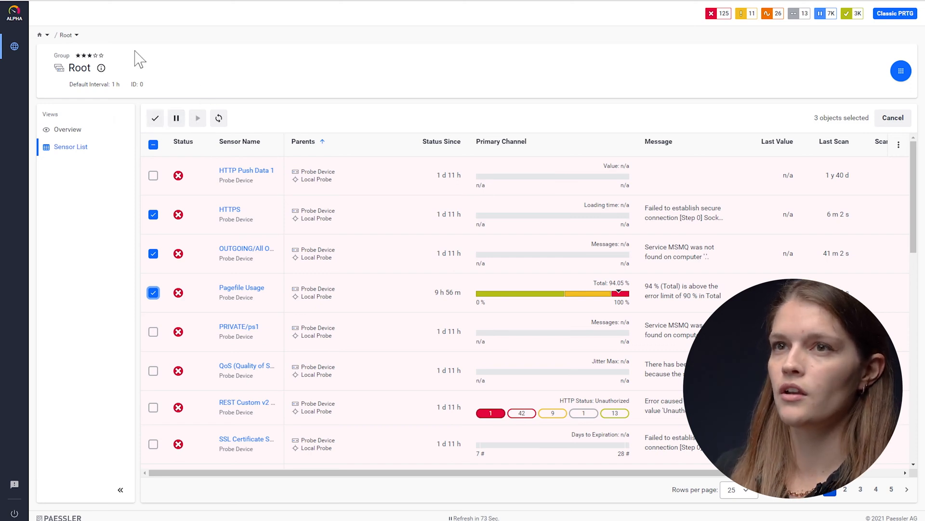
{"action": "mouse_move", "coordinate": [50, 64]}
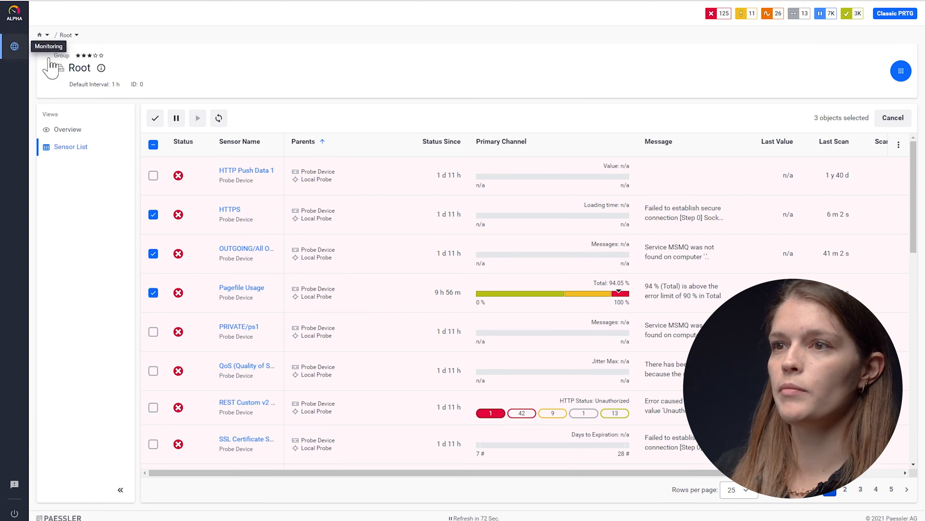
Step: Return to the device tree, then go back to the alpha Welcome homepage
{"action": "left_click", "coordinate": [68, 128]}
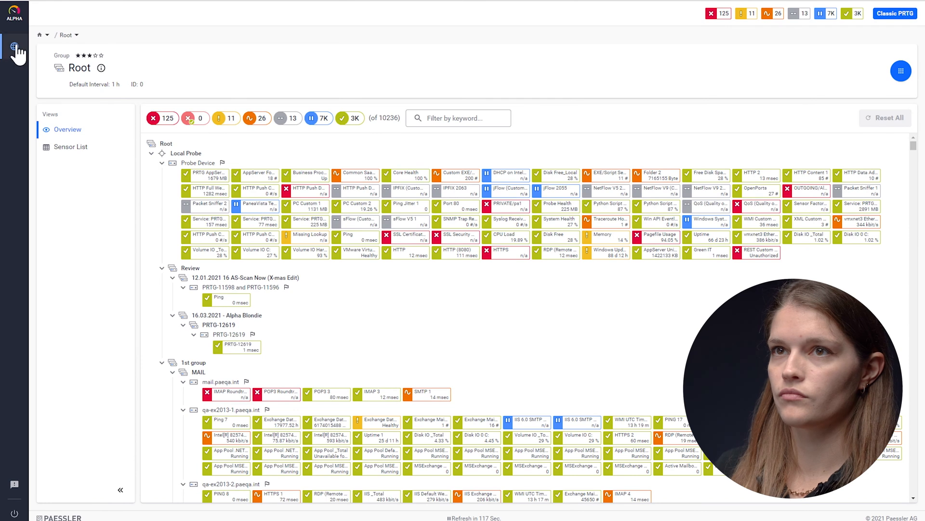
{"action": "mouse_move", "coordinate": [14, 47]}
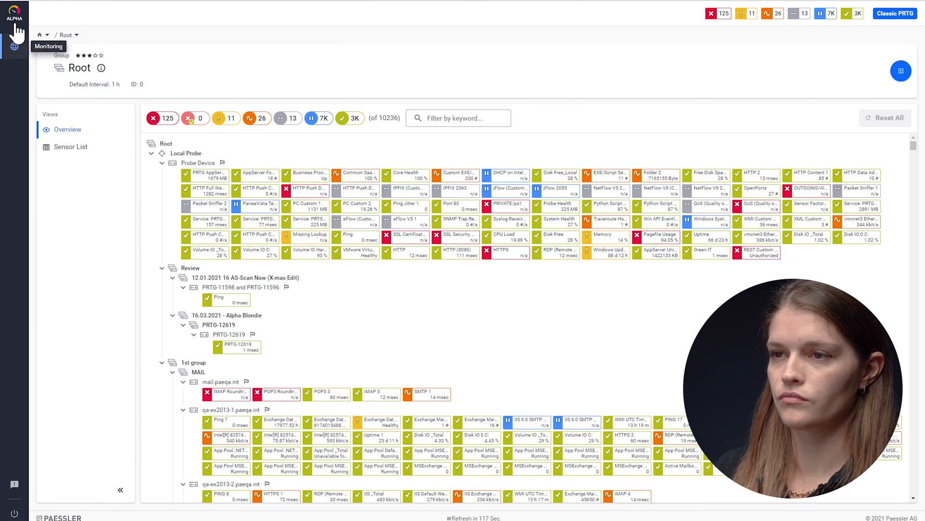
{"action": "left_click", "coordinate": [13, 11]}
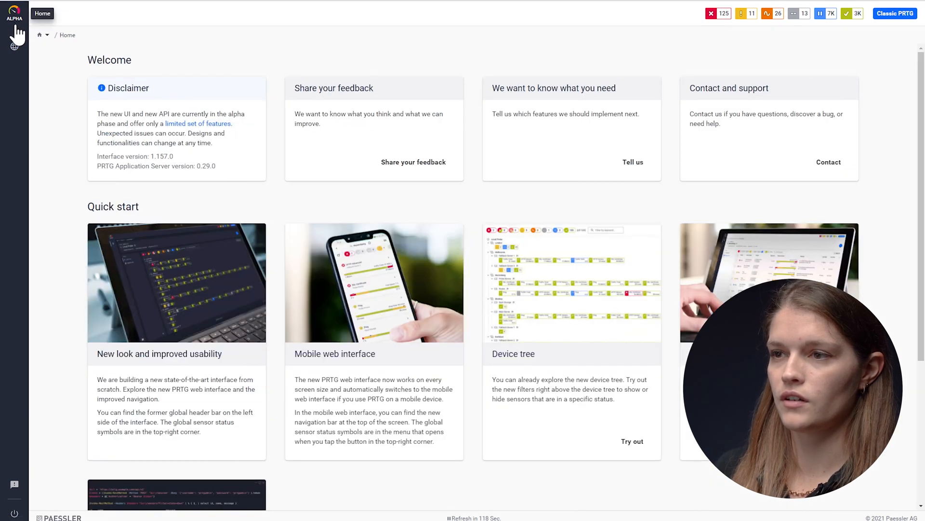
{"action": "mouse_move", "coordinate": [275, 208]}
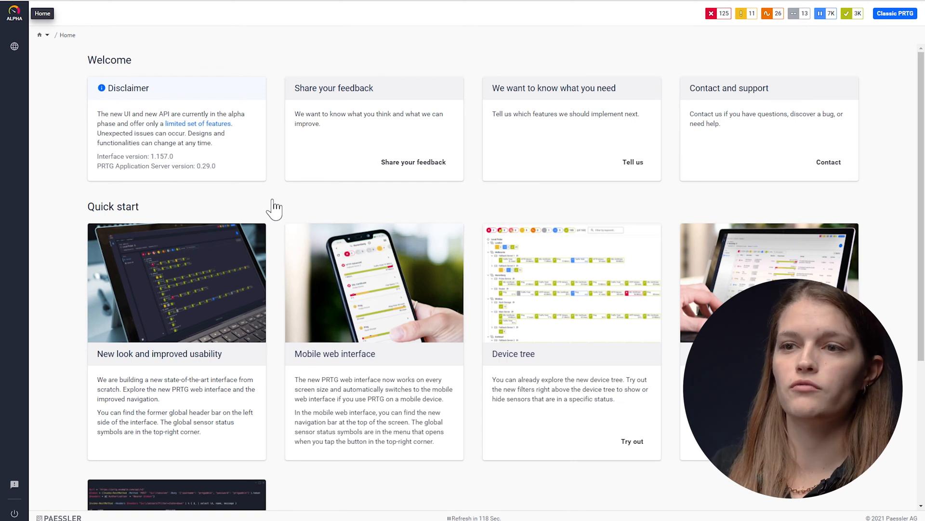
{"action": "mouse_move", "coordinate": [80, 242]}
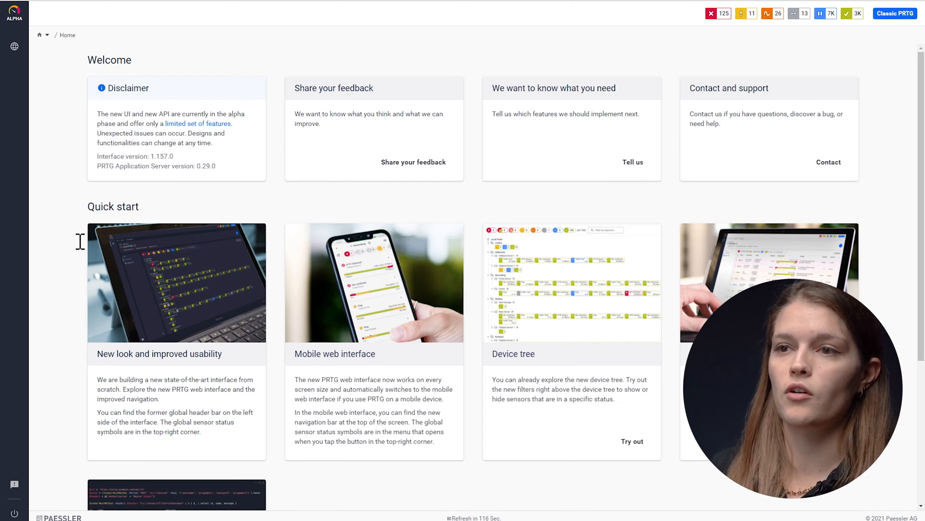
{"action": "mouse_move", "coordinate": [345, 389]}
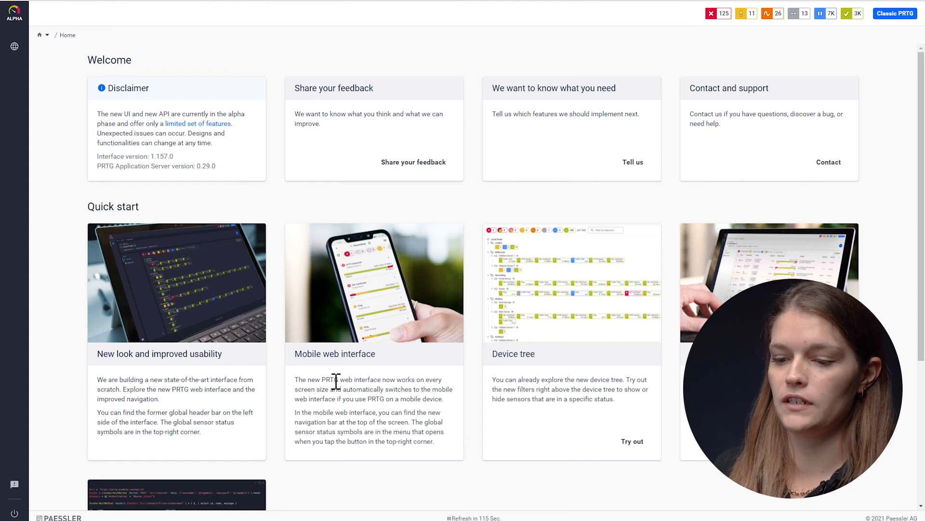
{"action": "mouse_move", "coordinate": [316, 378]}
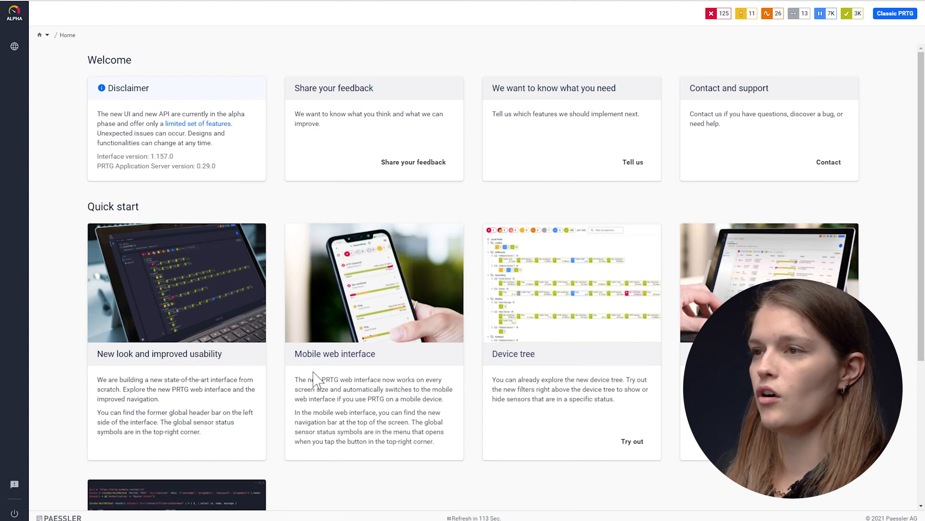
Step: Emulate a phone-sized viewport in Edge DevTools and load the Root group's mobile view
{"action": "key", "text": "F12"}
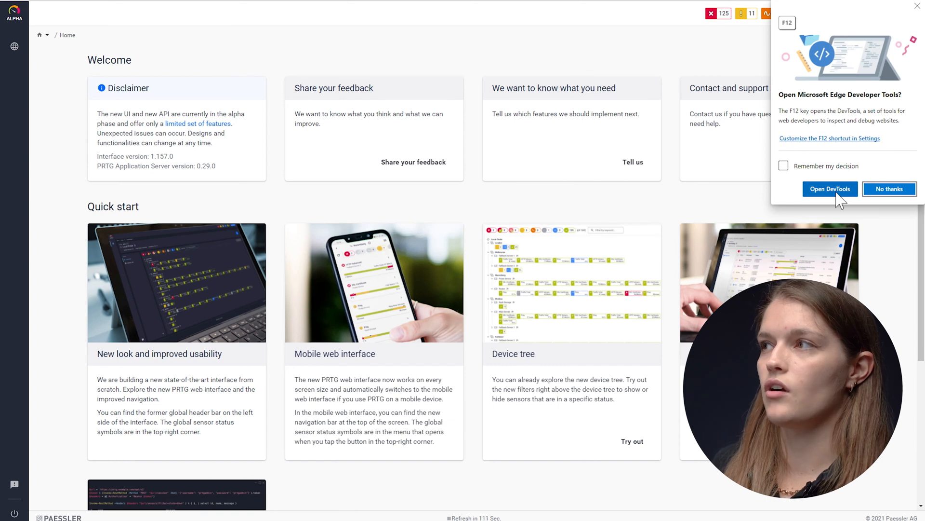
{"action": "left_click", "coordinate": [829, 189]}
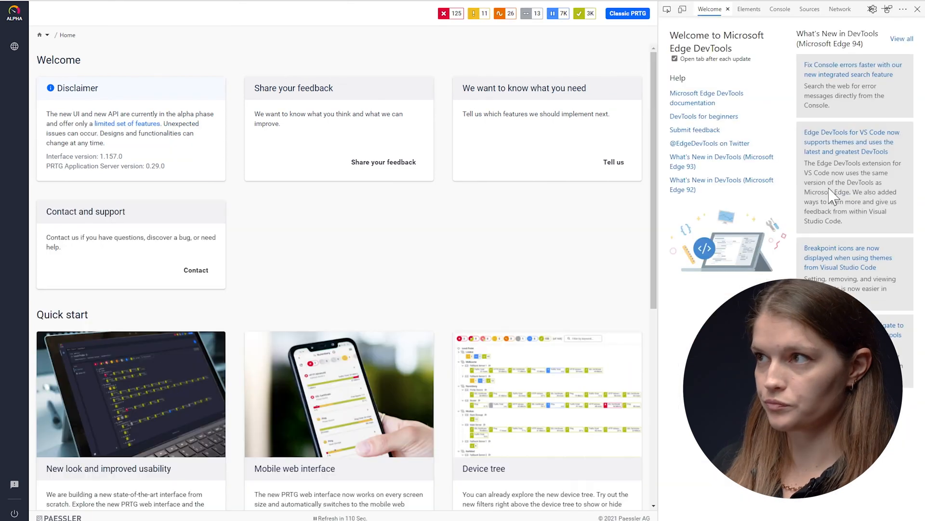
{"action": "left_click", "coordinate": [683, 9]}
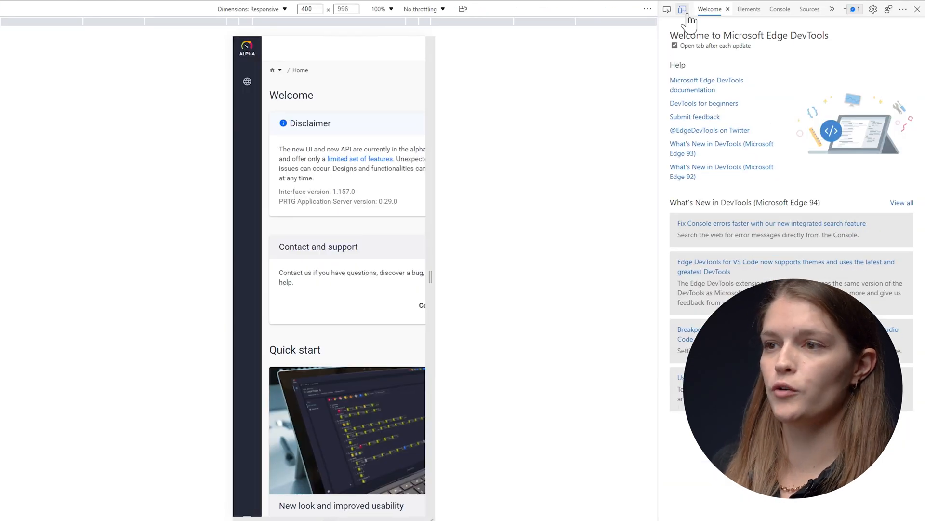
{"action": "left_click", "coordinate": [683, 9]}
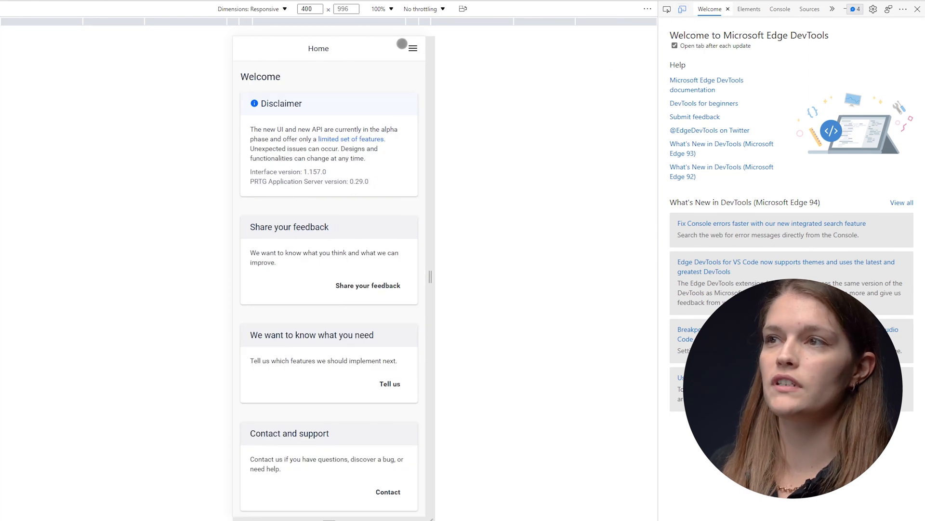
{"action": "left_click", "coordinate": [414, 48]}
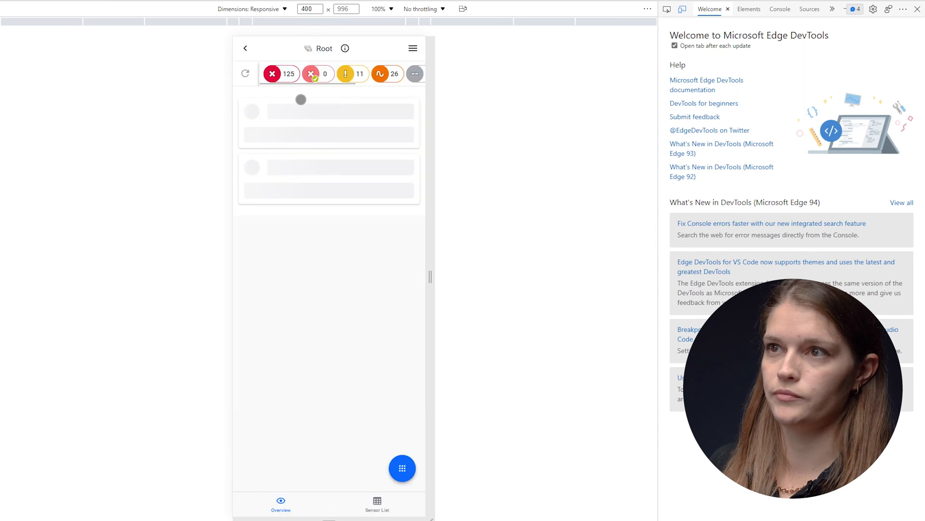
{"action": "mouse_move", "coordinate": [508, 158]}
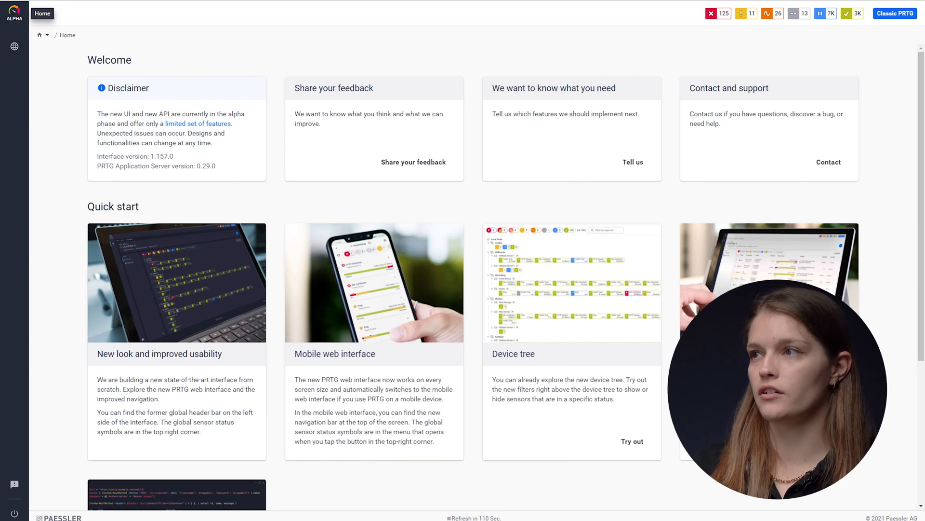
{"action": "mouse_move", "coordinate": [835, 181]}
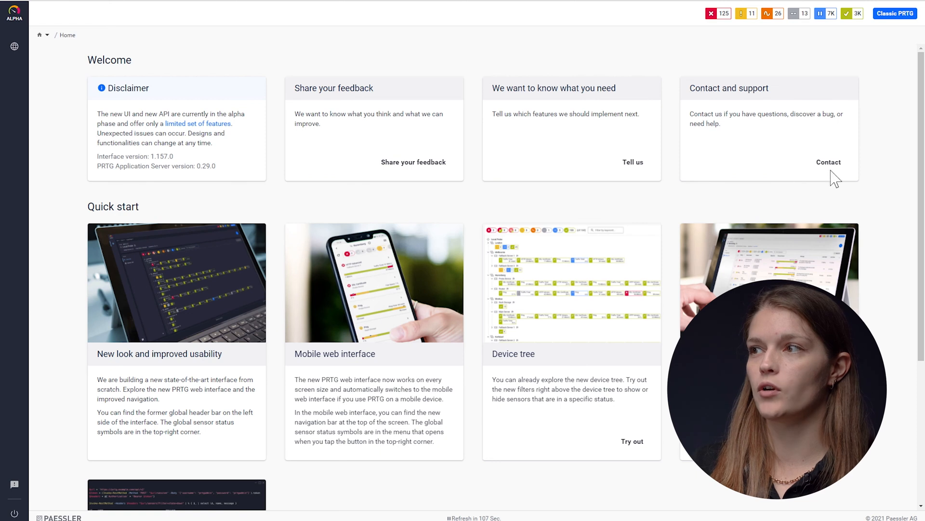
{"action": "mouse_move", "coordinate": [719, 111]}
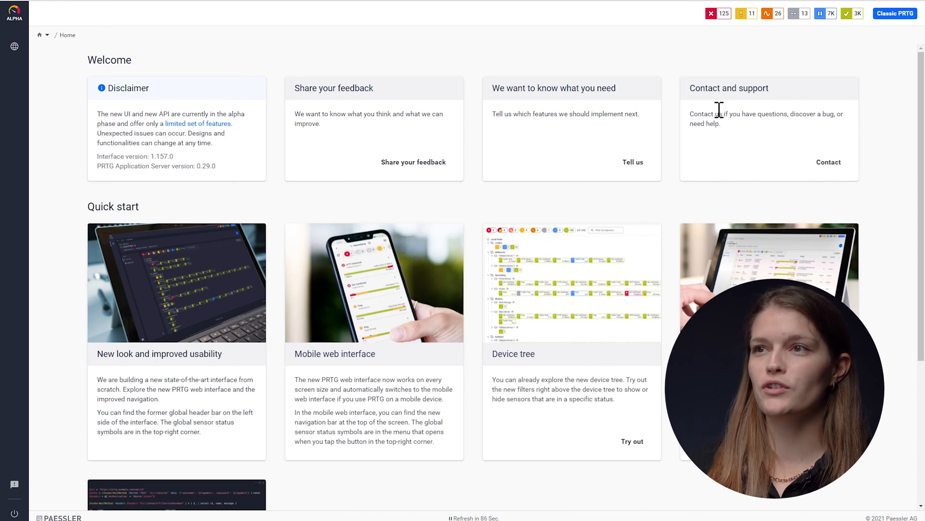
{"action": "mouse_move", "coordinate": [332, 90]}
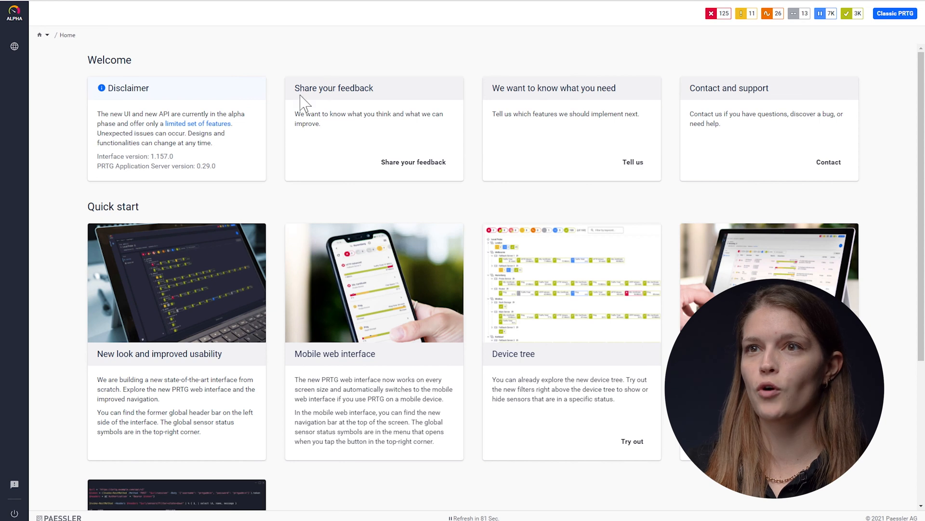
{"action": "mouse_move", "coordinate": [578, 115]}
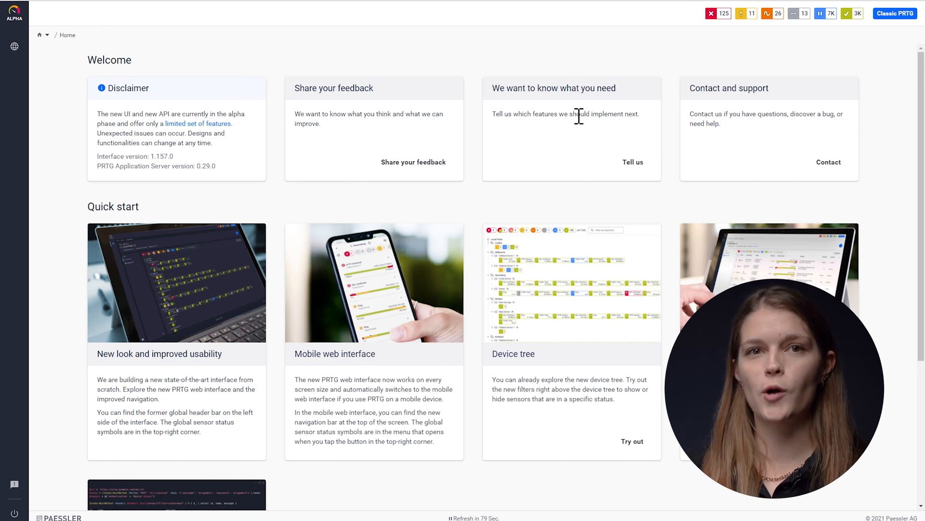